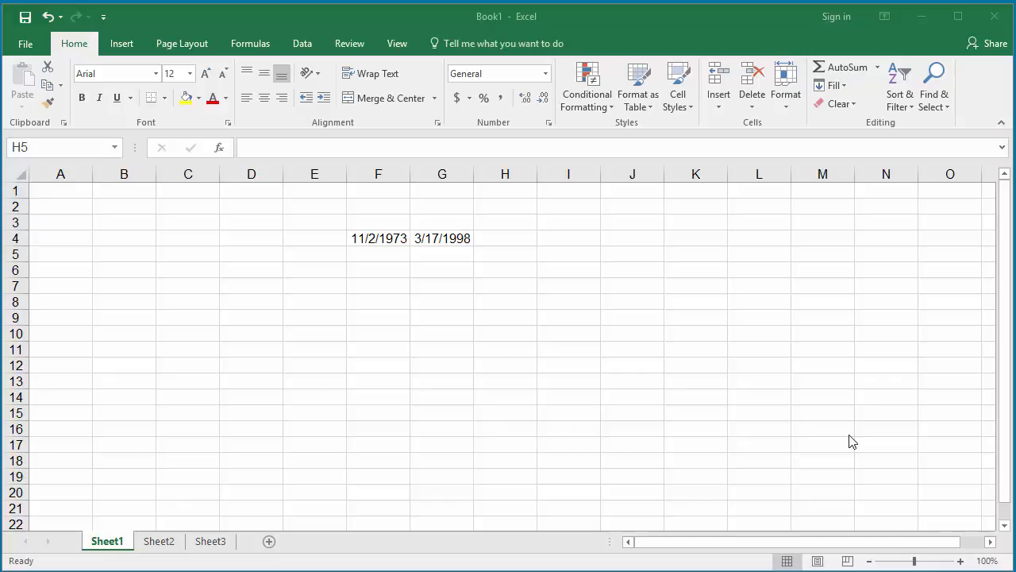
pyautogui.moveTo(795, 427)
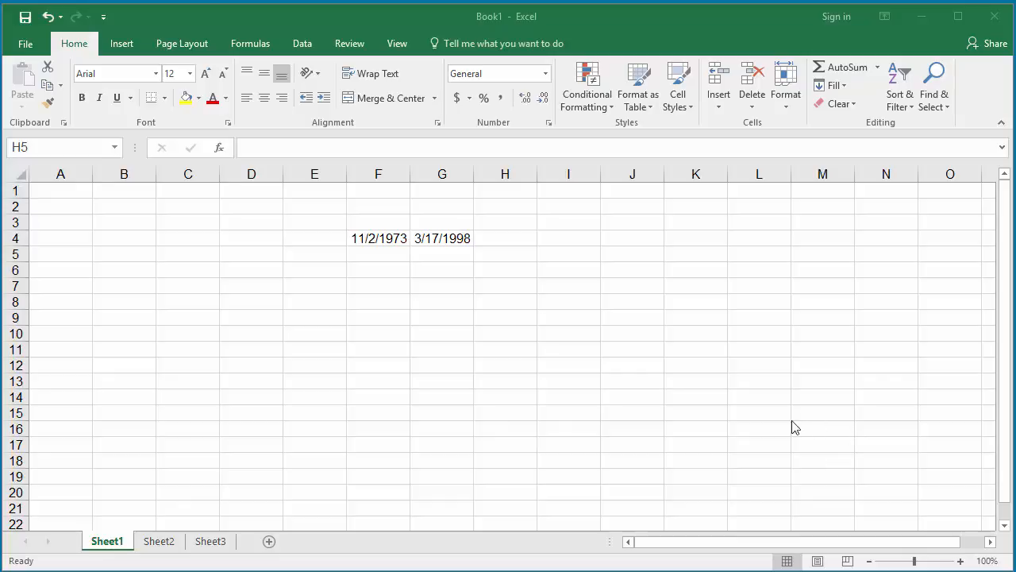
pyautogui.moveTo(451, 250)
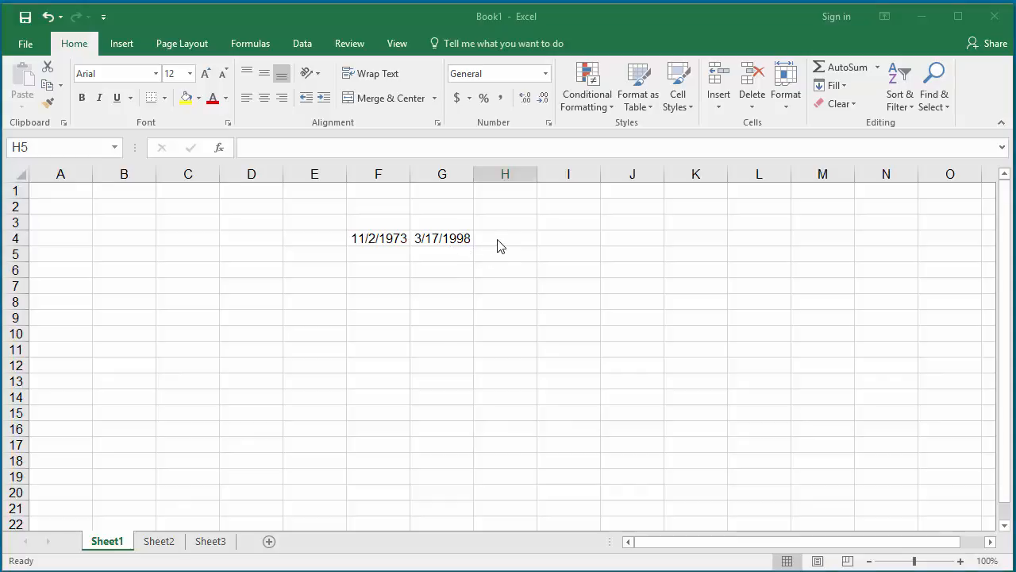
# Enter =DATEDIF(F4,G4,"D") in H4 to return 8901 whole days between the dates.
pyautogui.click(505, 238)
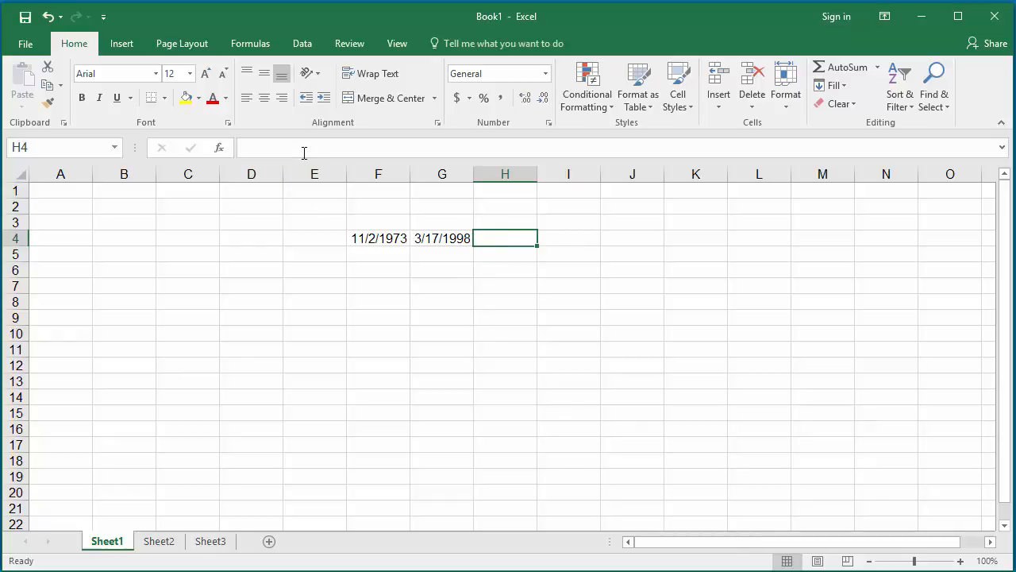
pyautogui.write('=')
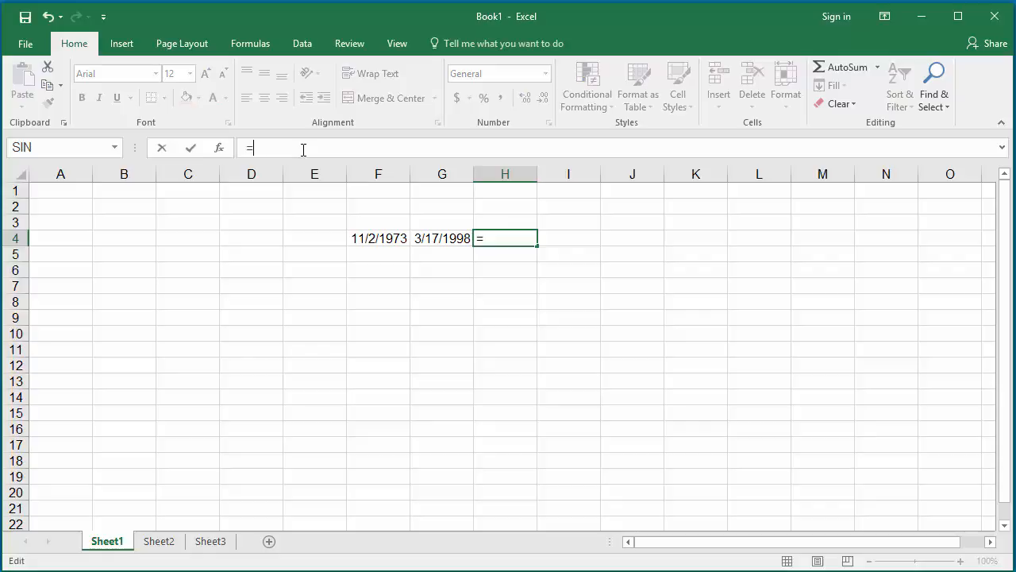
pyautogui.write('D')
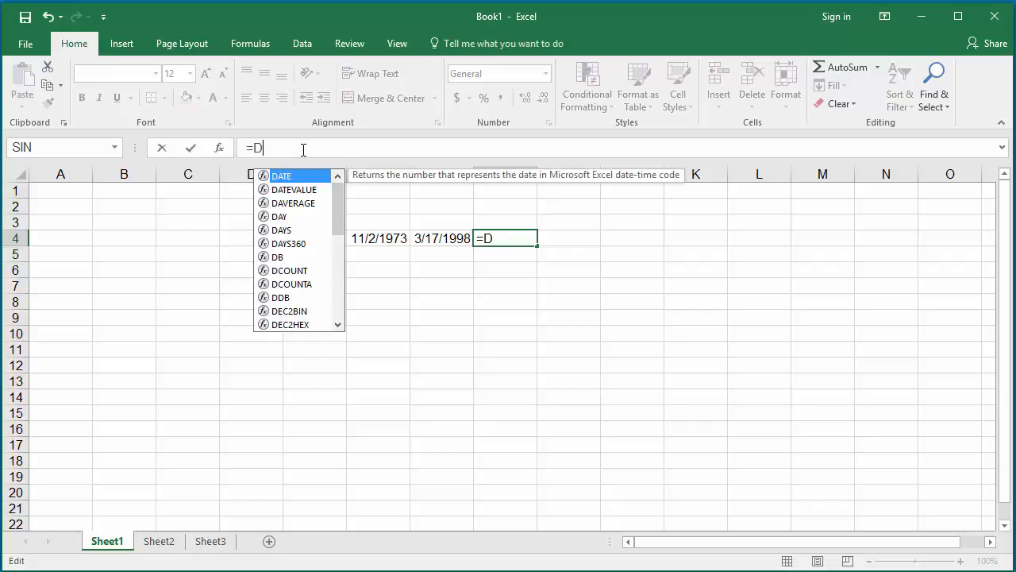
pyautogui.write('ATEDIF')
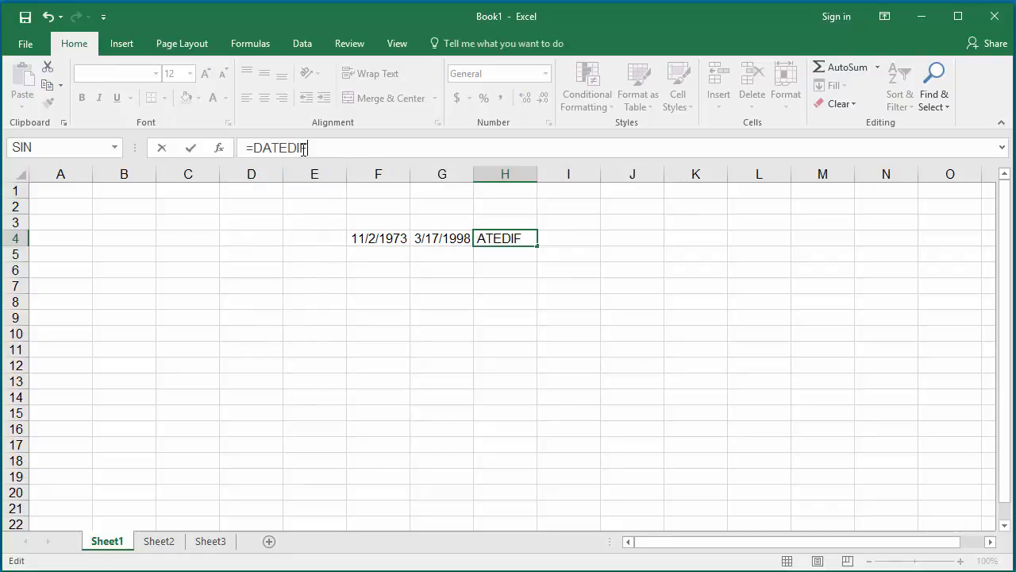
pyautogui.write('(')
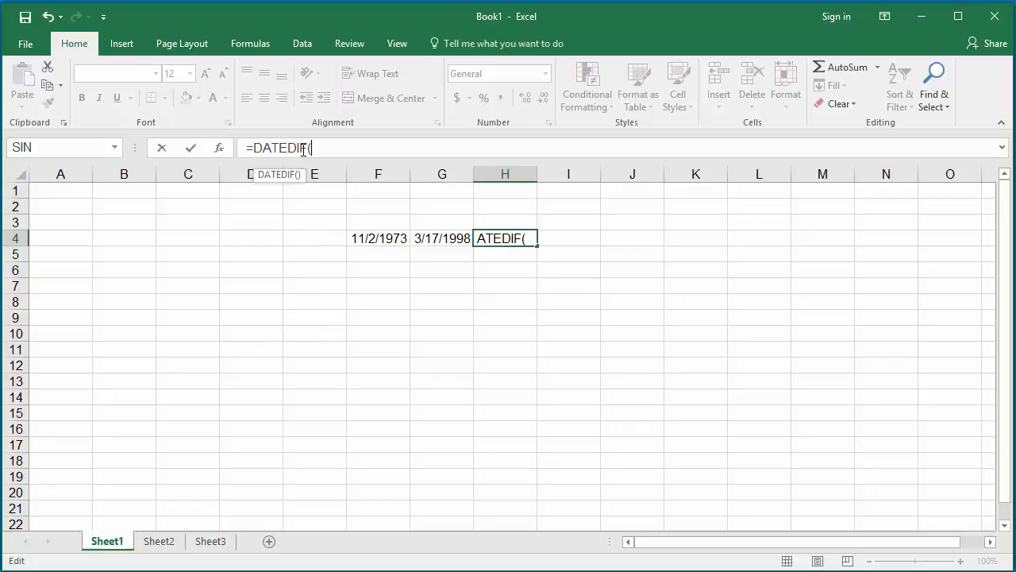
pyautogui.click(377, 238)
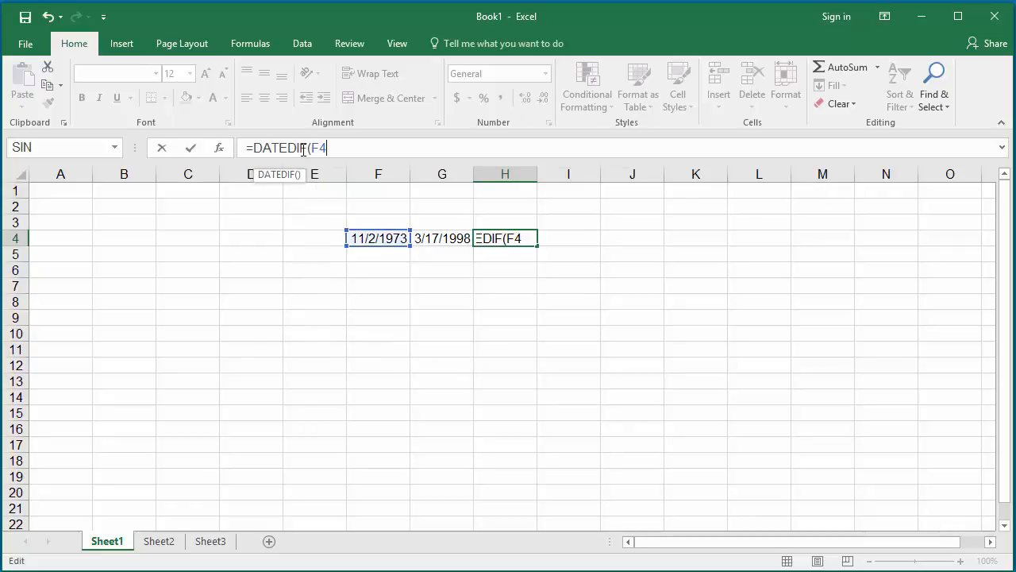
pyautogui.write(',')
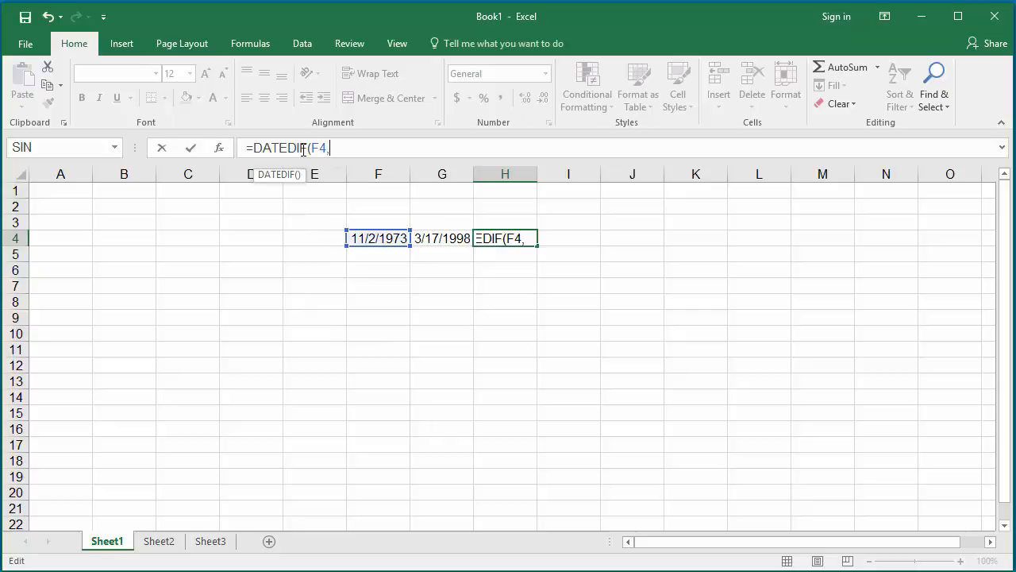
pyautogui.click(442, 238)
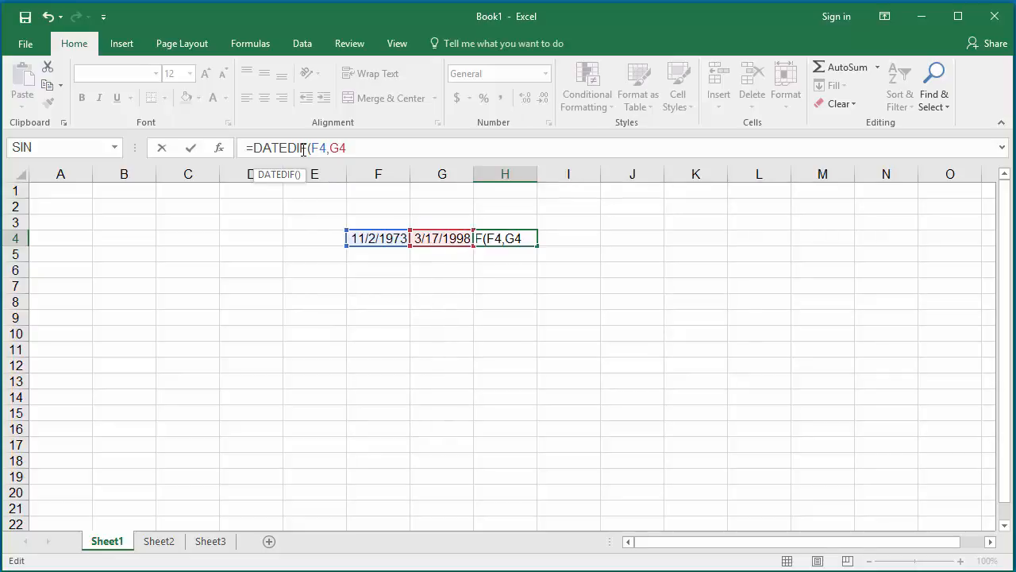
pyautogui.write(',')
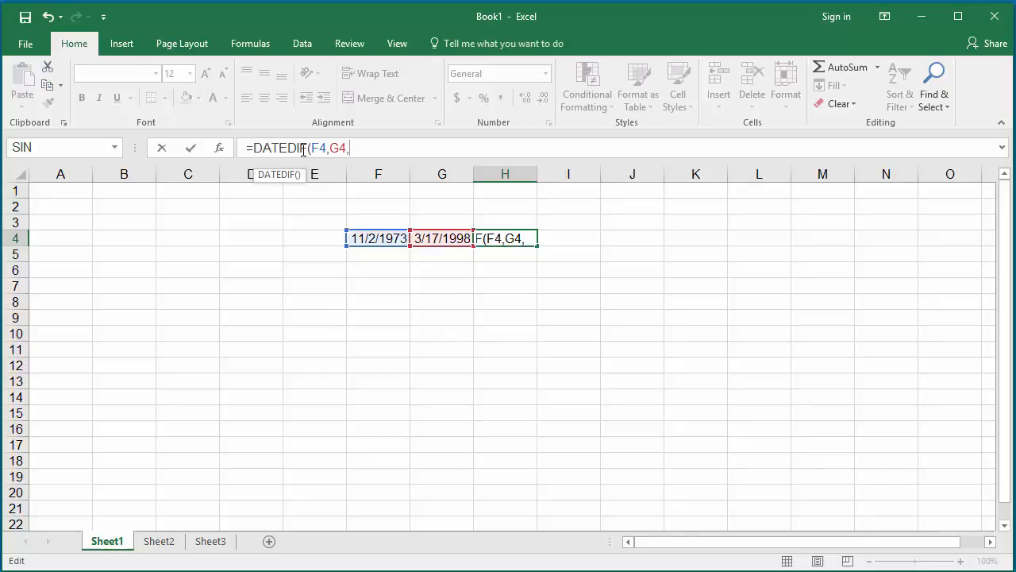
pyautogui.write('"')
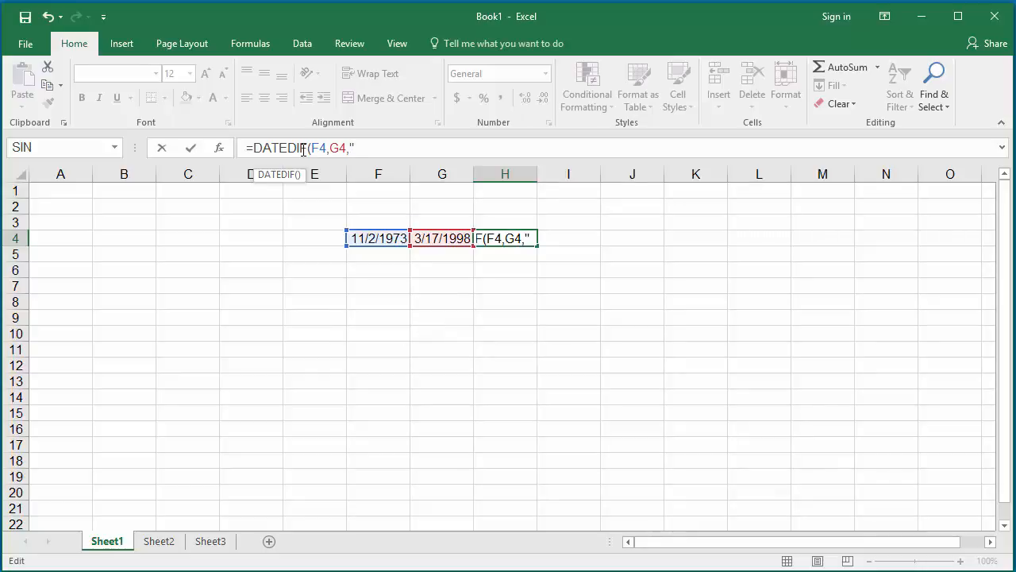
pyautogui.write('D')
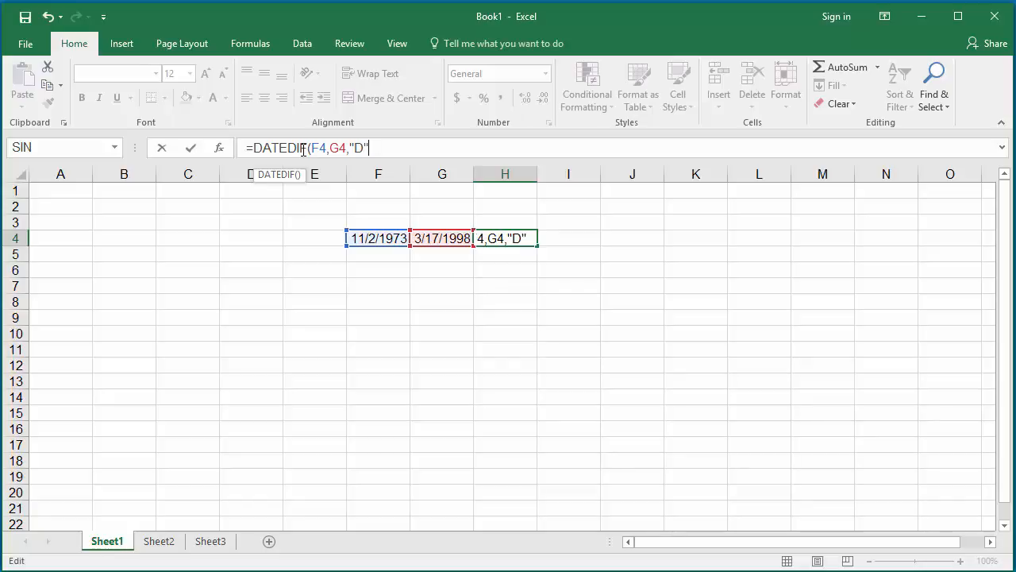
pyautogui.write(')')
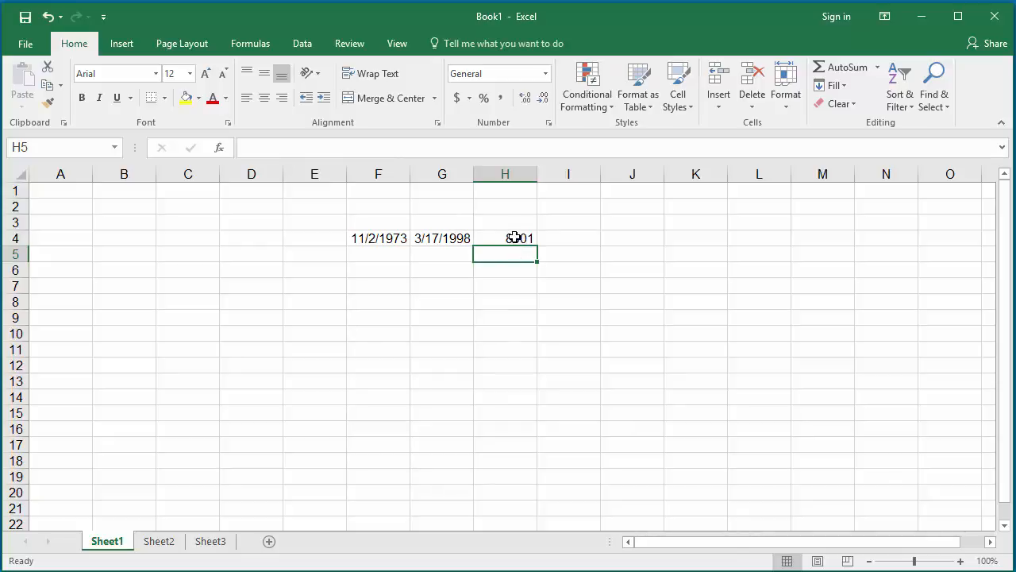
pyautogui.click(504, 238)
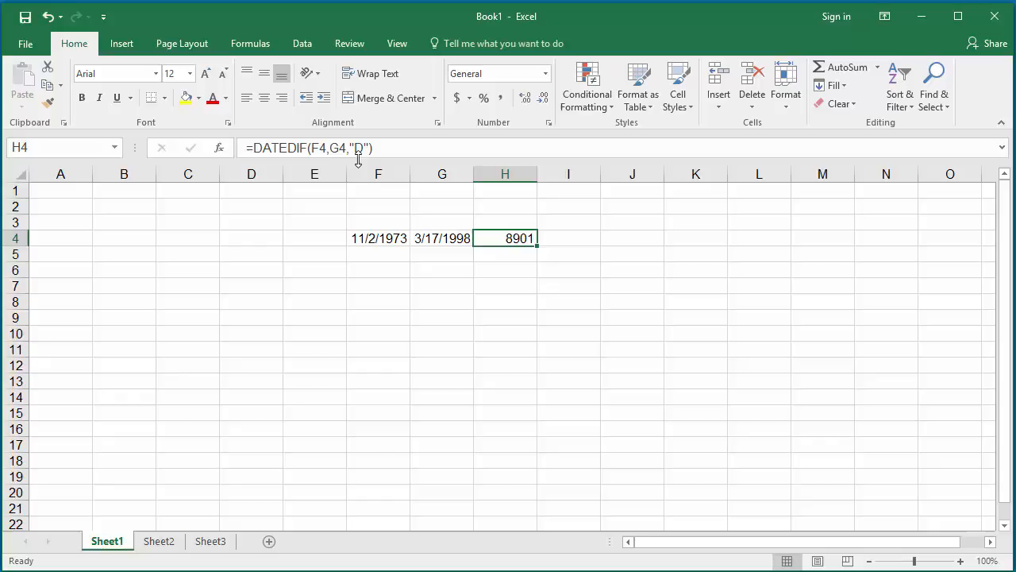
# Edit the DATEDIF unit in H4 from "D" to "M", giving 292 months.
pyautogui.doubleClick(504, 238)
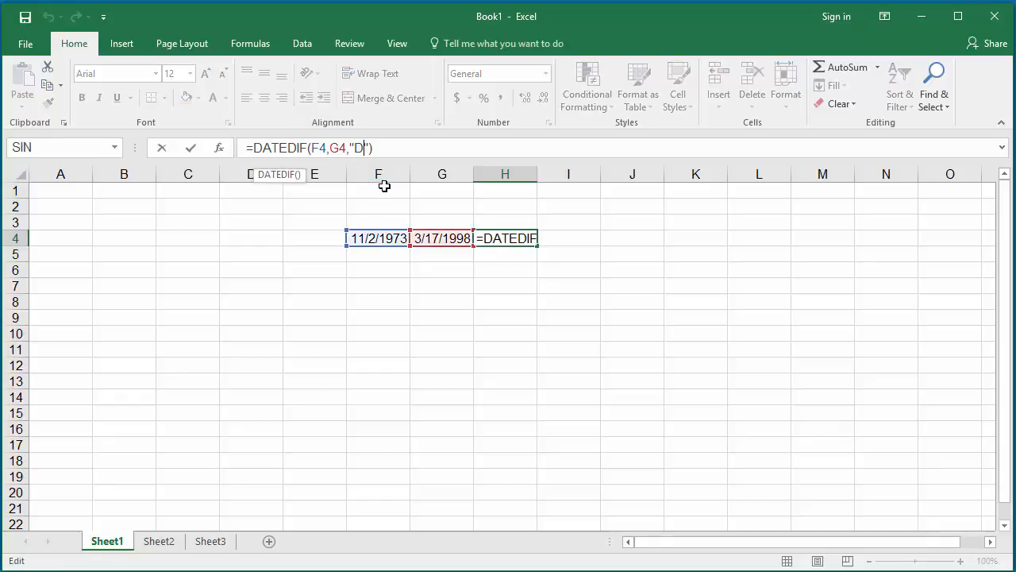
pyautogui.write('M')
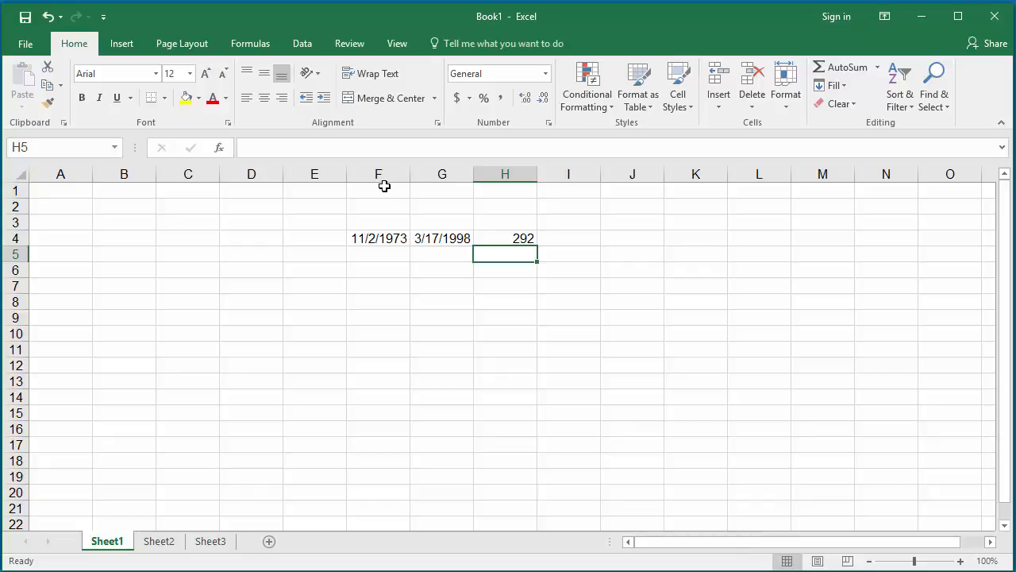
pyautogui.moveTo(429, 195)
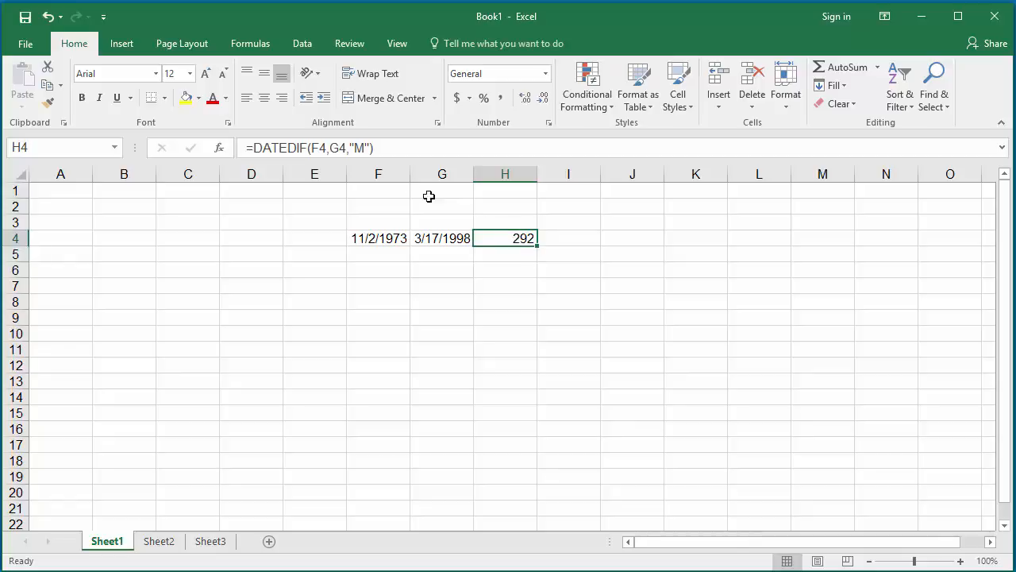
# Edit the DATEDIF unit in H4 from "M" to "Y", giving 24 years.
pyautogui.doubleClick(505, 238)
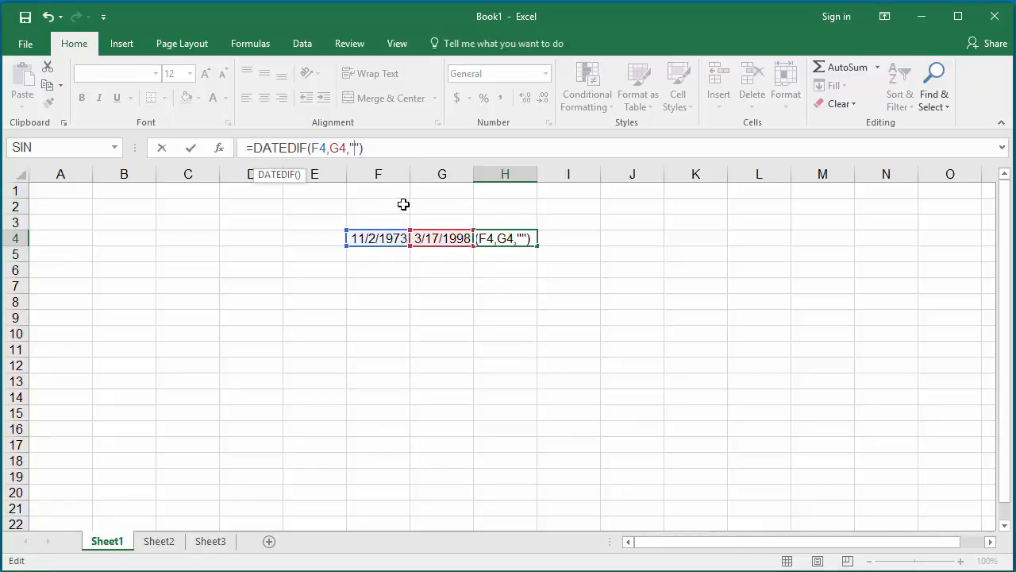
pyautogui.write('Y')
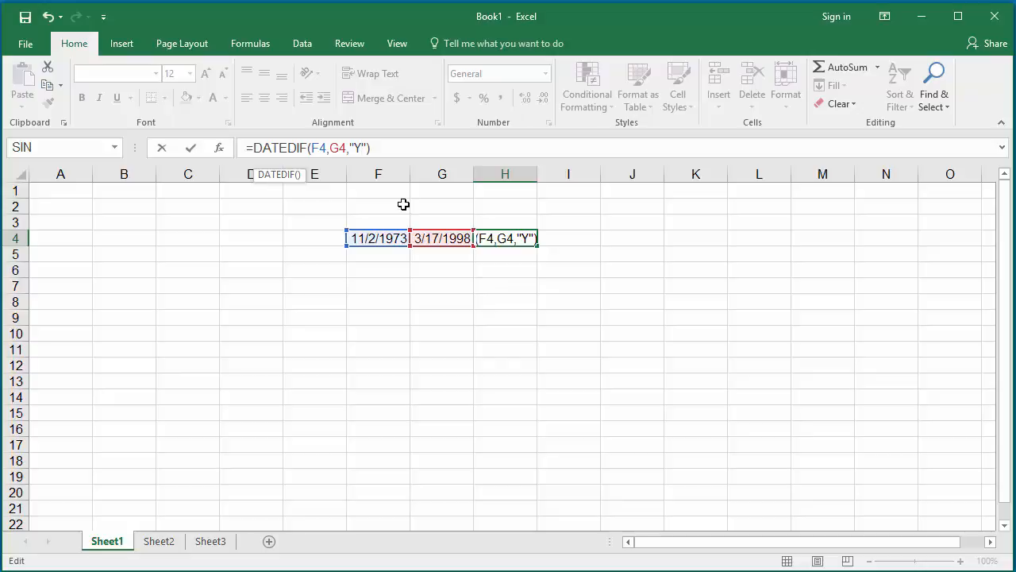
pyautogui.press('enter')
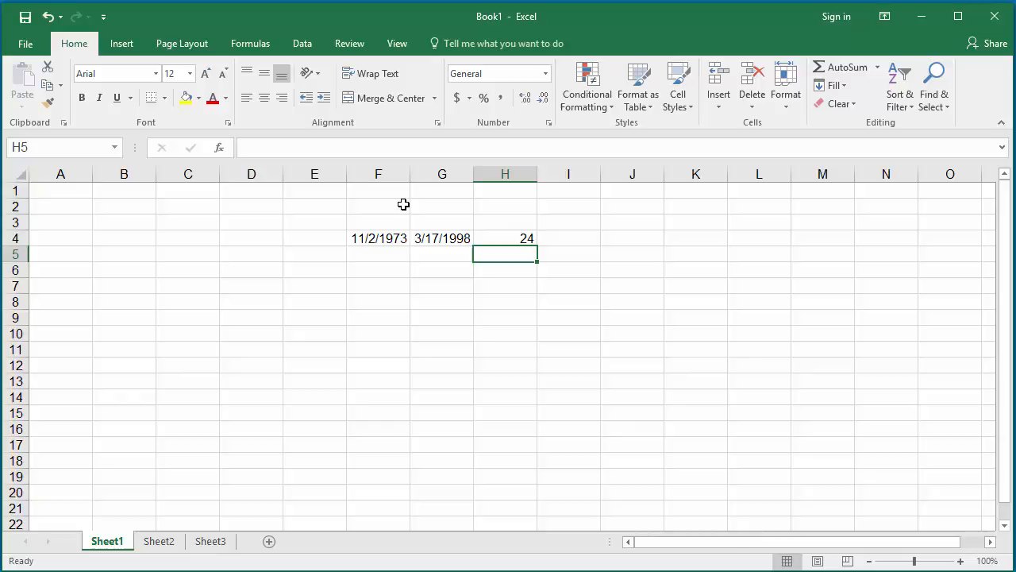
pyautogui.moveTo(424, 222)
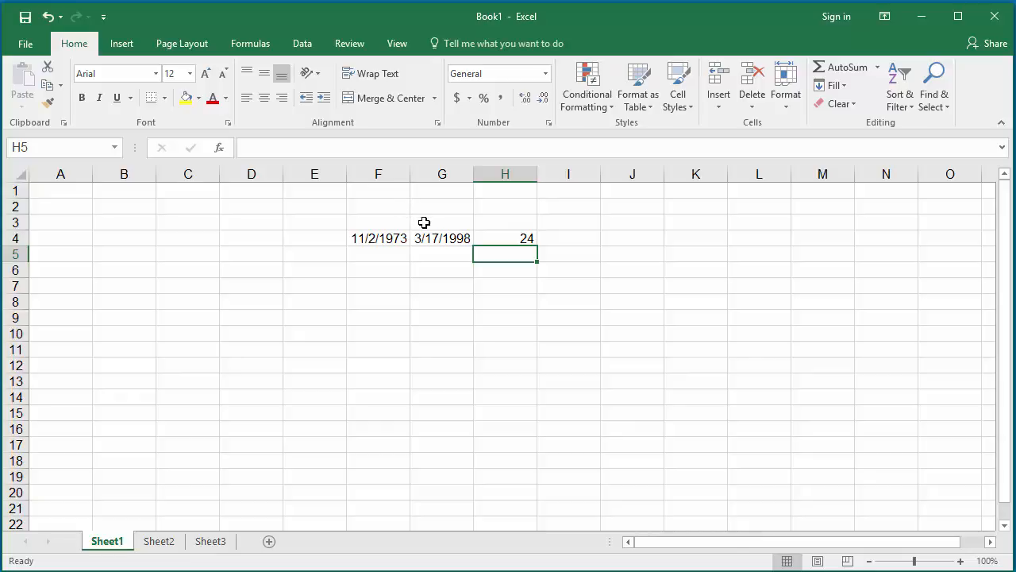